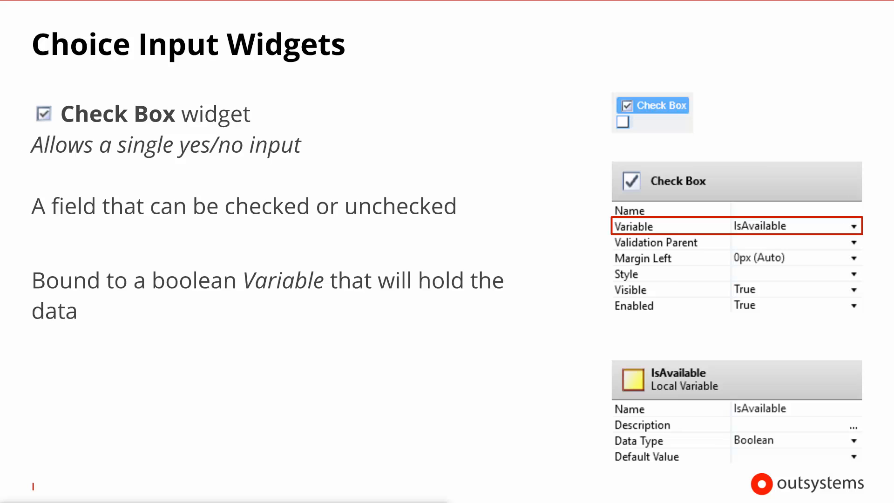
Advance through the Radio Button slide to reach the Combo Box widget slide.
key("right")
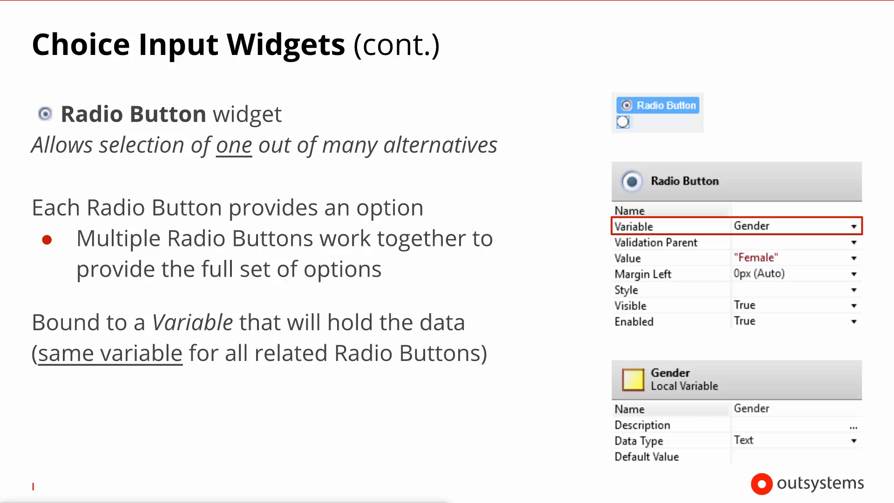
key("right")
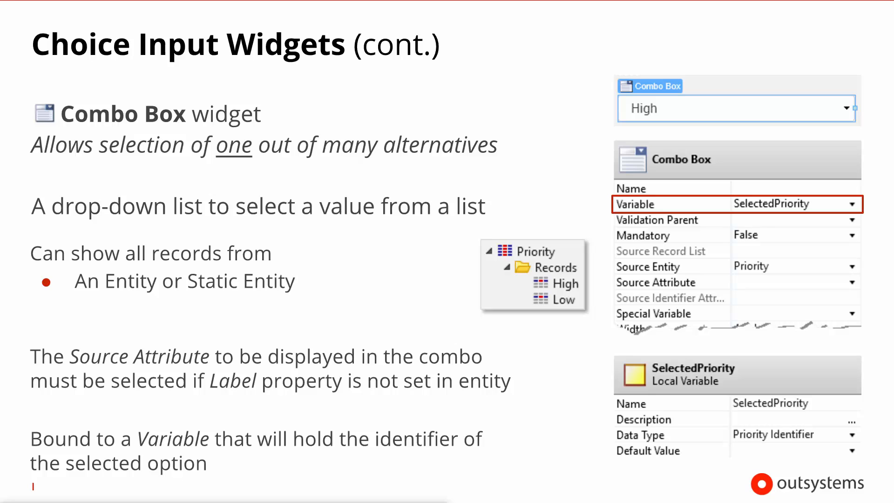
Advance to the Combo Box (cont.) slide on custom record lists and Source Attribute.
key("Right")
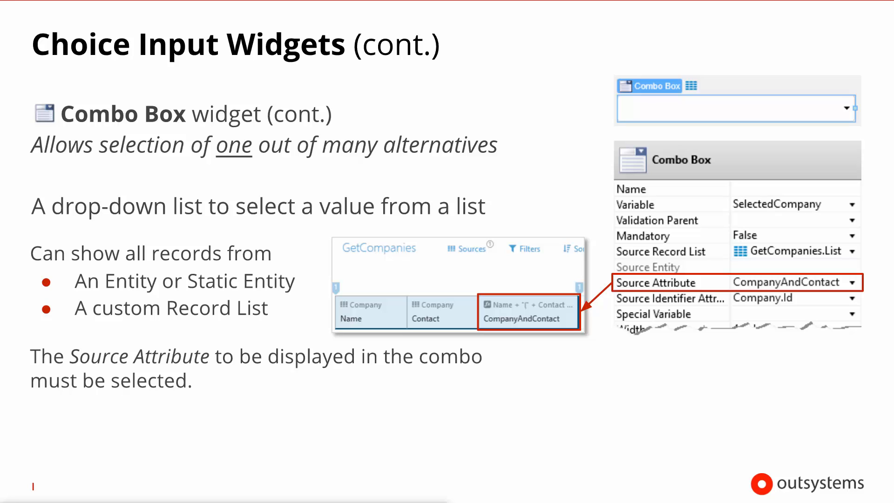
Advance to the further Combo Box slide about Special List records in the drop-down.
key("Right")
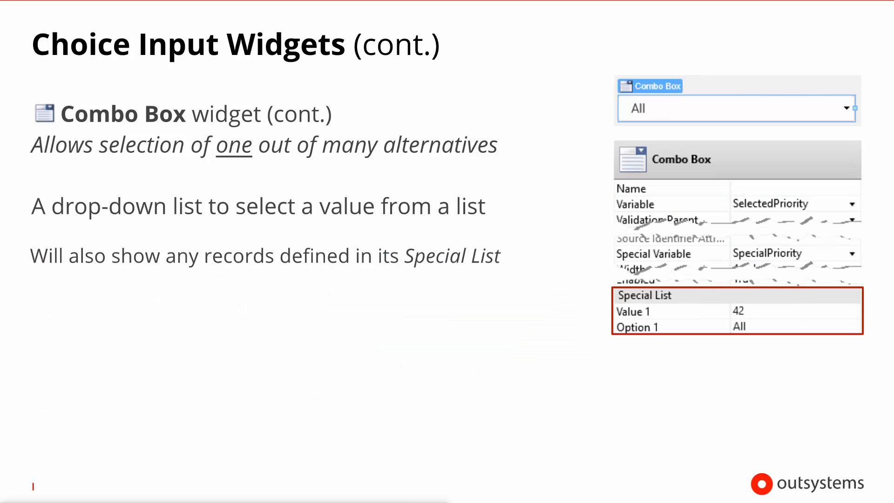
key("Right")
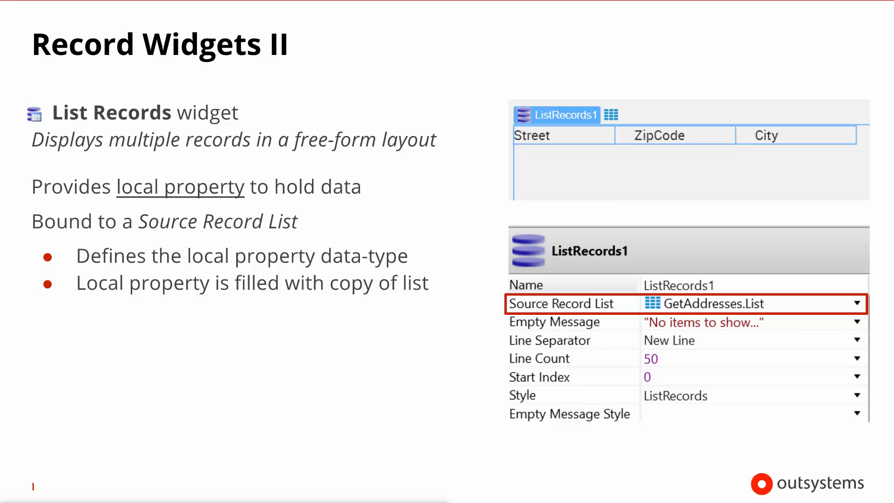
Reveal the Record Widgets II bullets on per-record display and the Line Separator.
key("Right")
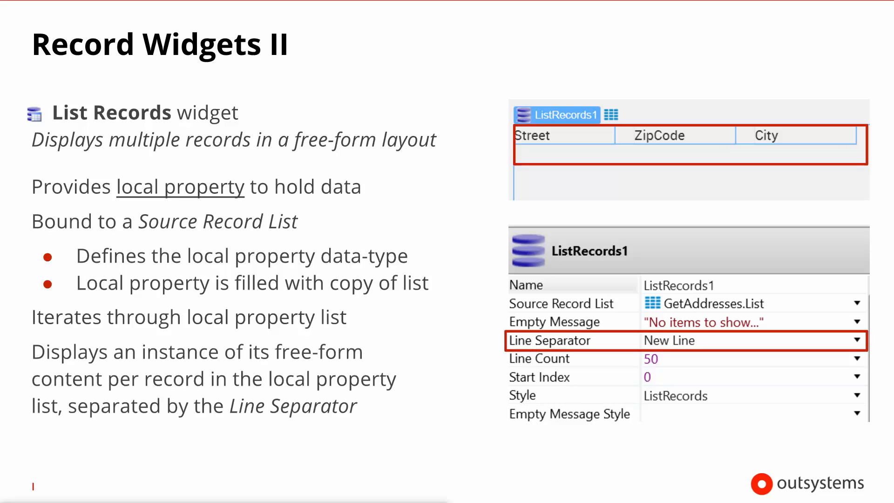